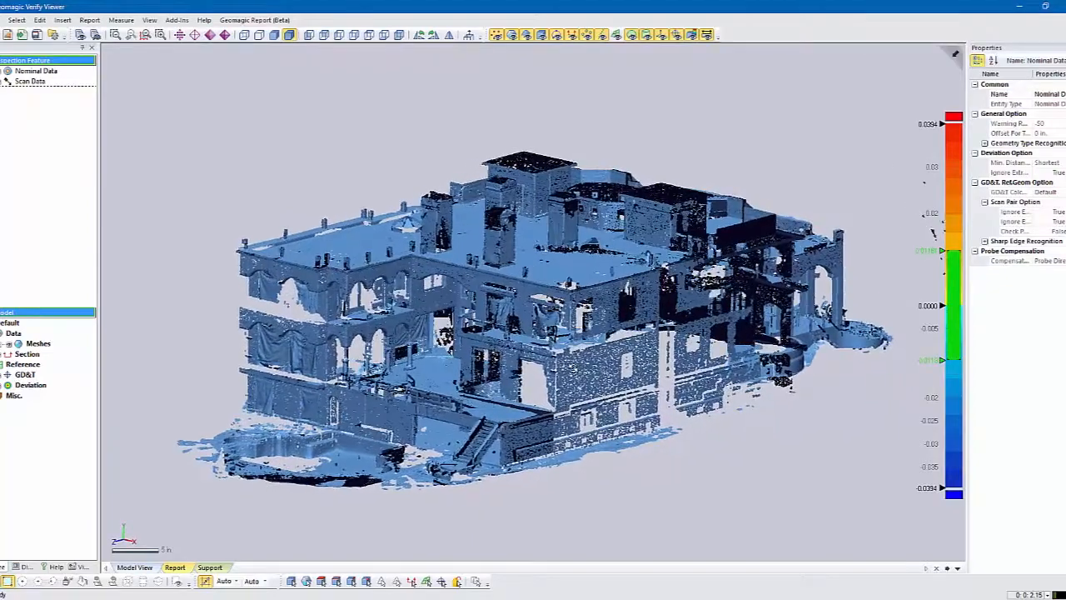
Bring the scanned building mesh closer in the viewport.
{"action": "left_click_drag", "start_coordinate": [533, 317], "coordinate": [516, 300]}
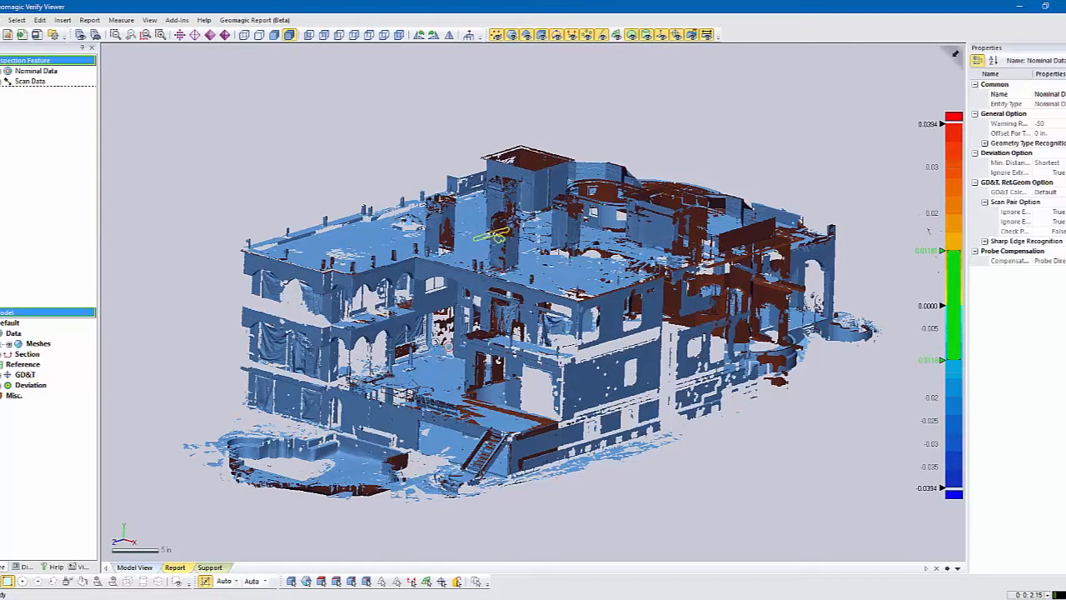
{"action": "mouse_move", "coordinate": [435, 346]}
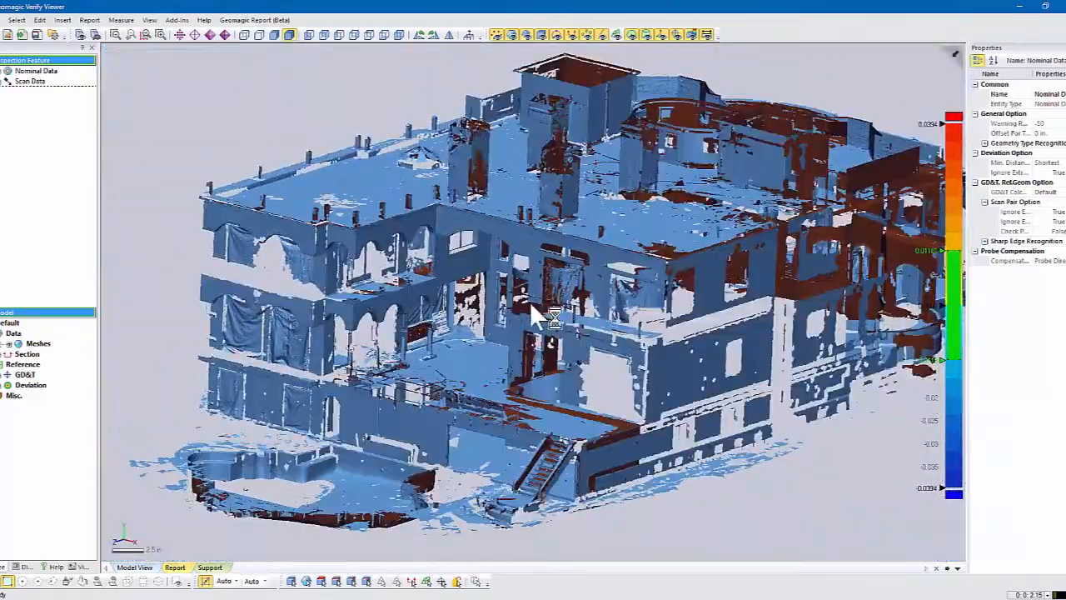
Orbit the building mesh to inspect it from another side.
{"action": "left_click_drag", "start_coordinate": [533, 317], "coordinate": [517, 250]}
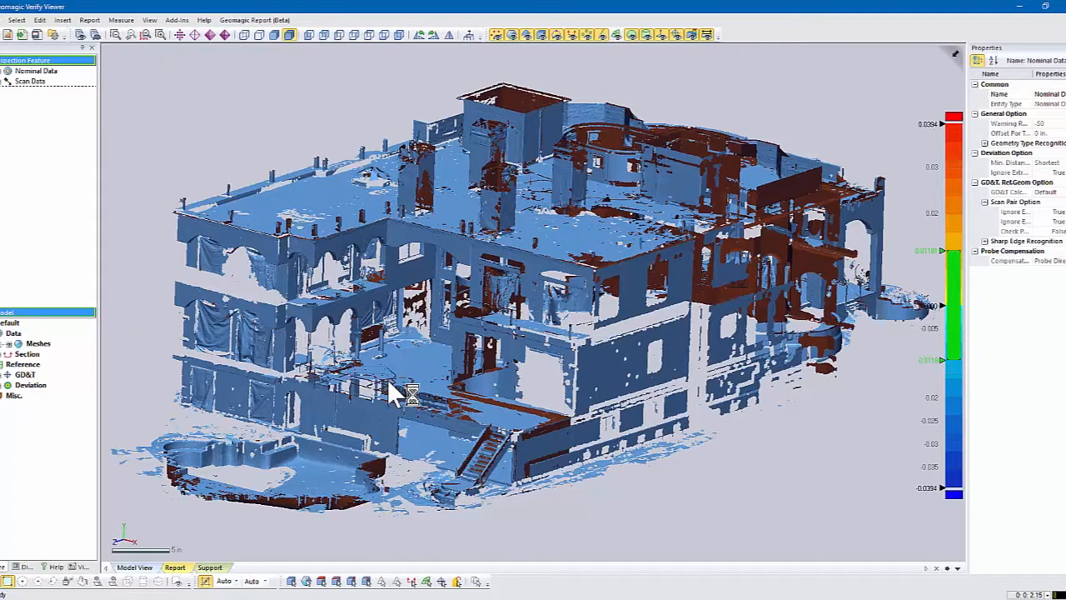
{"action": "mouse_move", "coordinate": [399, 390]}
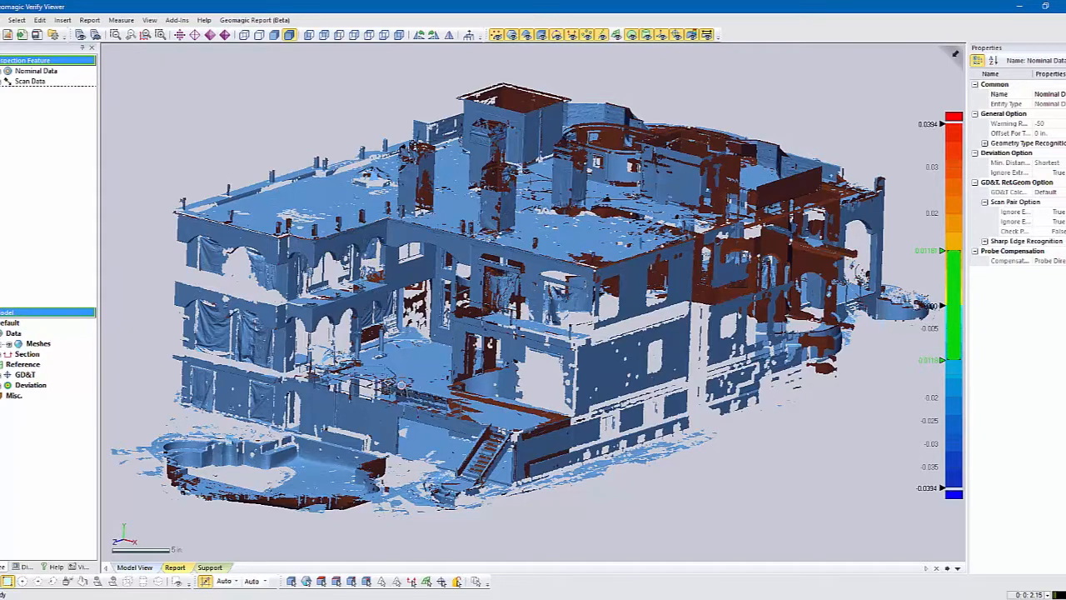
{"action": "mouse_move", "coordinate": [437, 345]}
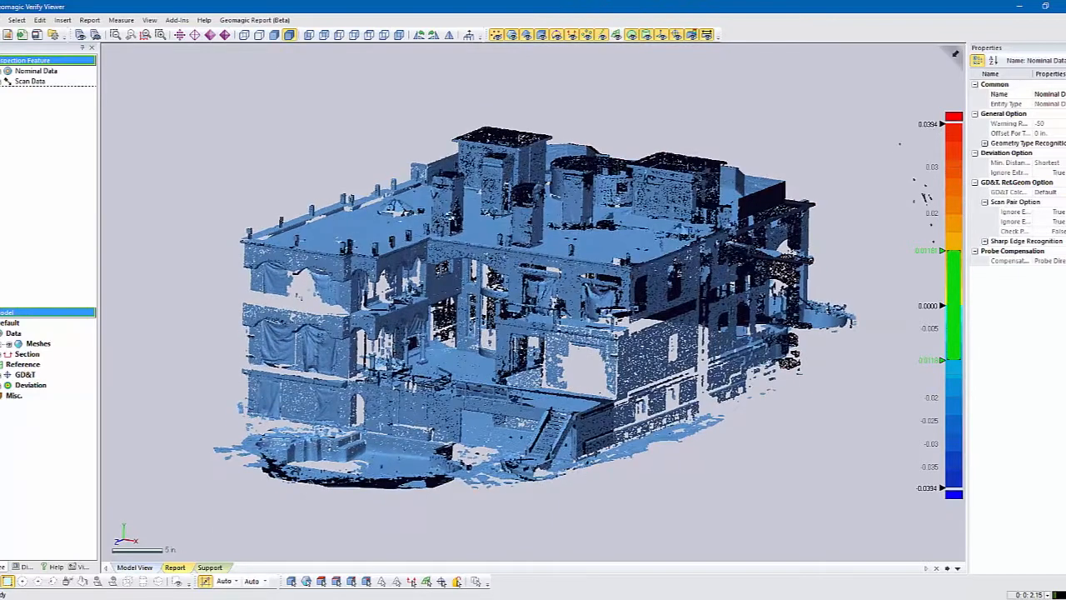
Apply a View Clip and push the clipping plane into the building to expose its interior.
{"action": "left_click", "coordinate": [149, 20]}
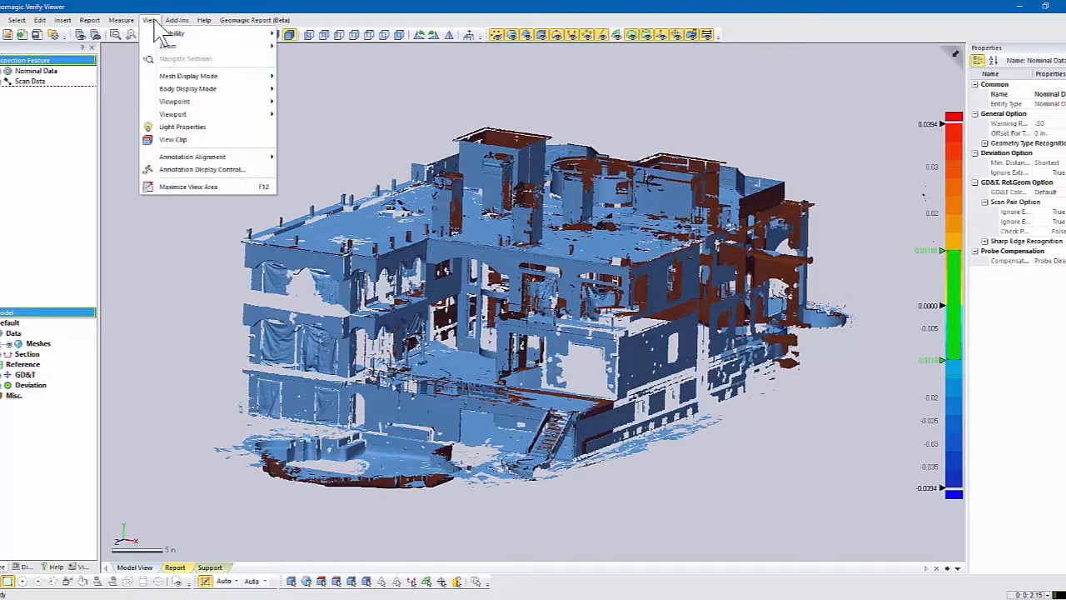
{"action": "left_click", "coordinate": [173, 139]}
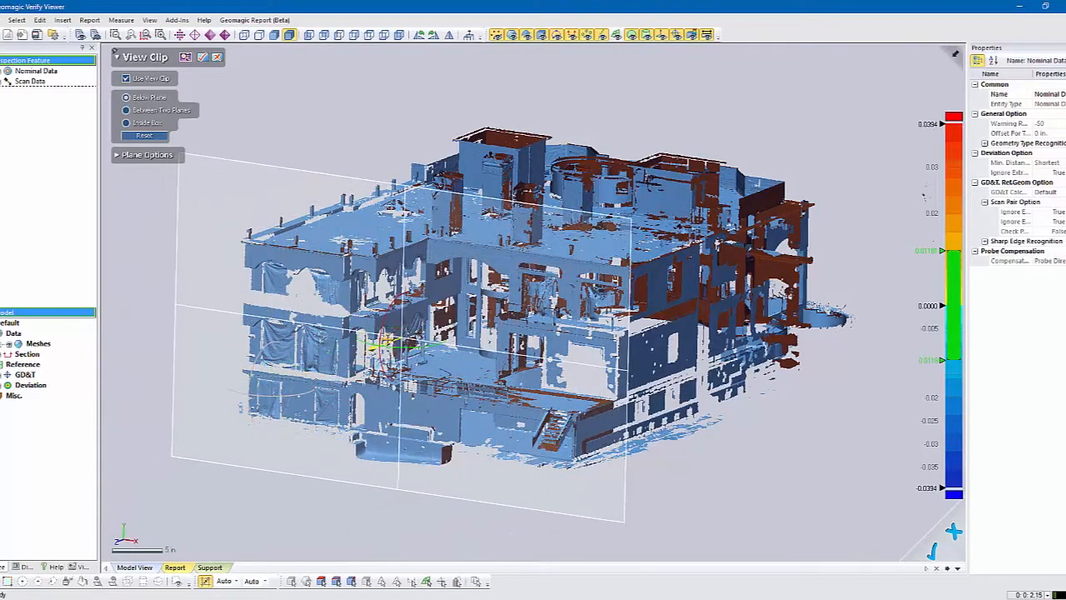
{"action": "left_click_drag", "start_coordinate": [541, 291], "coordinate": [541, 233]}
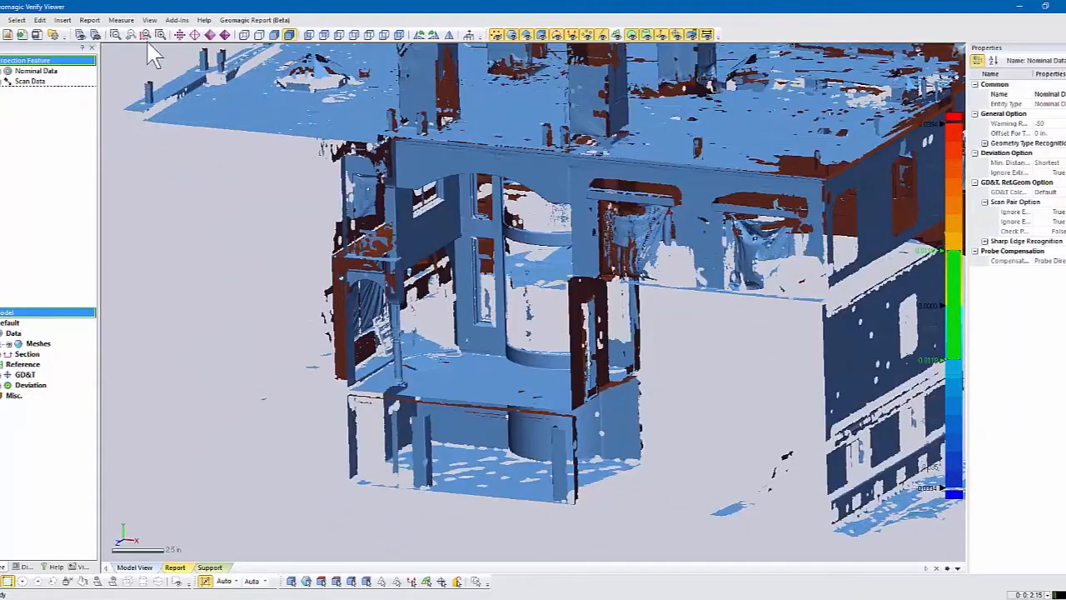
Start a Measure Distance with the 2 Points method.
{"action": "left_click", "coordinate": [121, 19]}
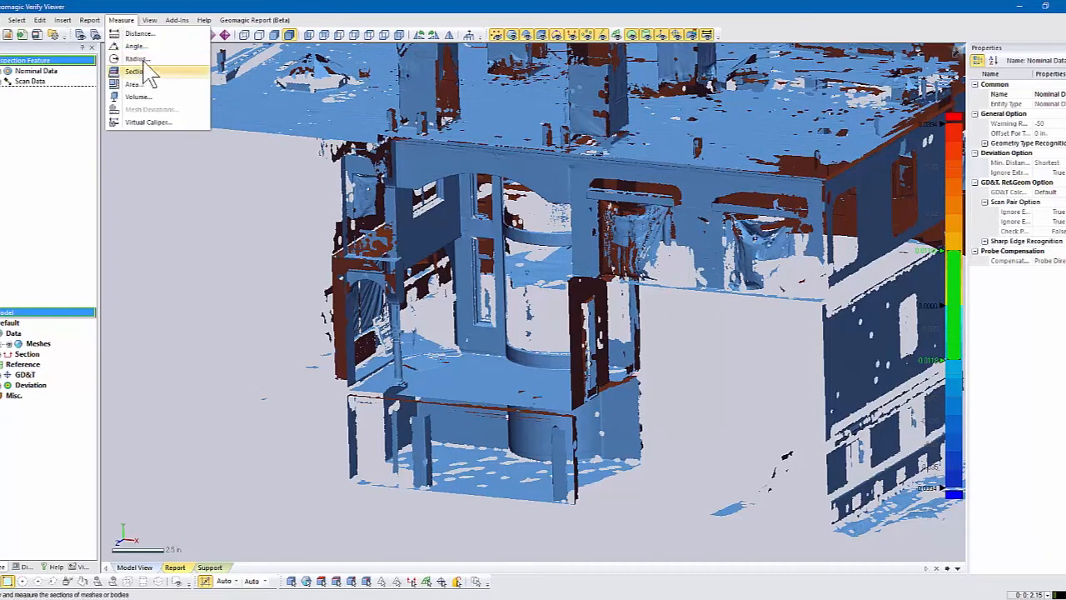
{"action": "left_click", "coordinate": [139, 33]}
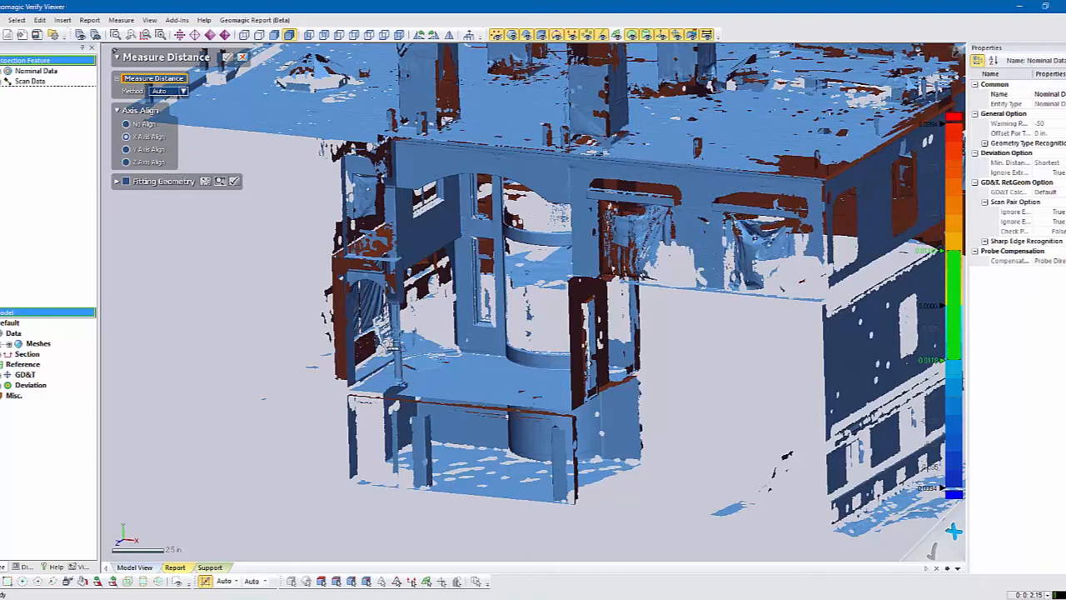
{"action": "mouse_move", "coordinate": [200, 108]}
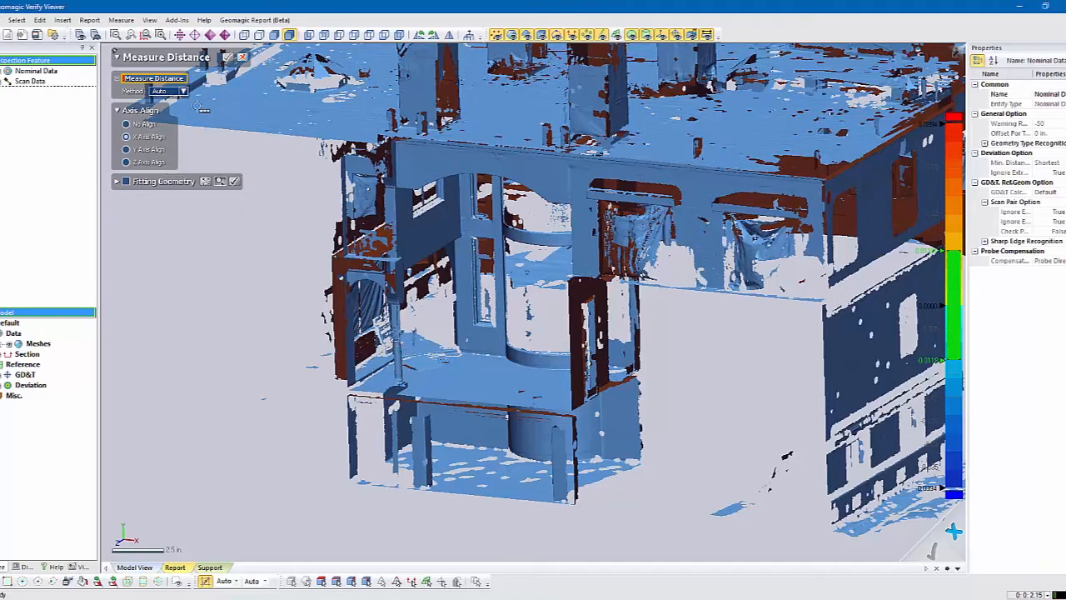
{"action": "left_click", "coordinate": [183, 91]}
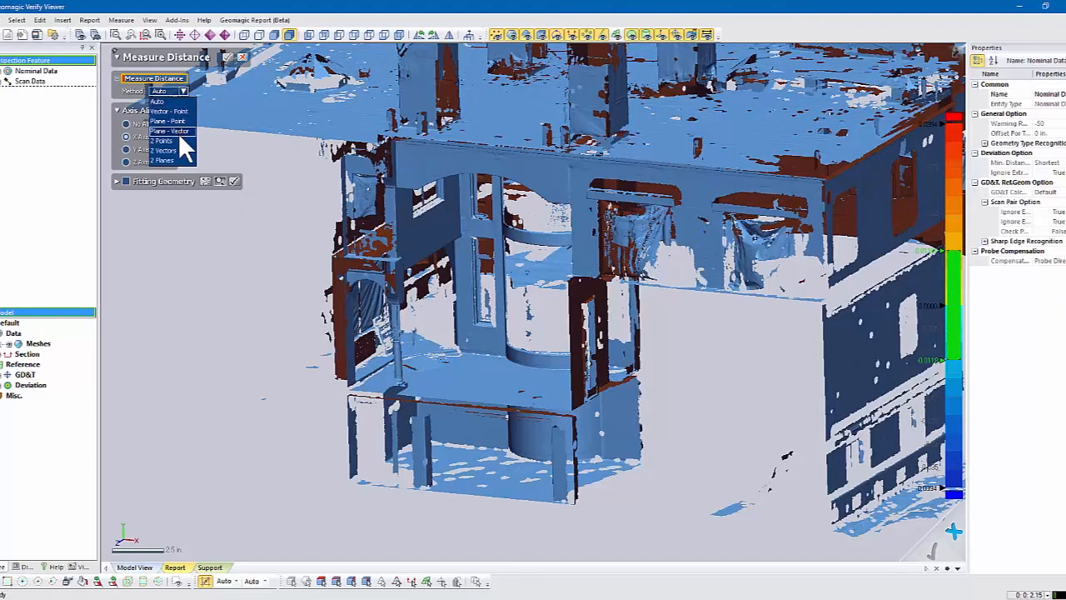
{"action": "left_click", "coordinate": [162, 140]}
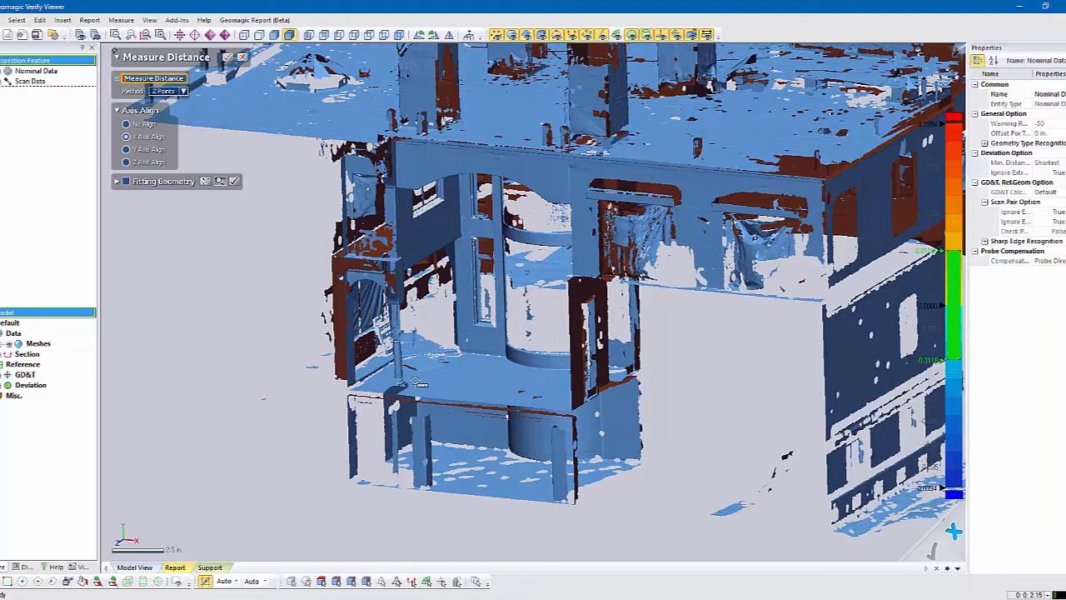
{"action": "mouse_move", "coordinate": [366, 342]}
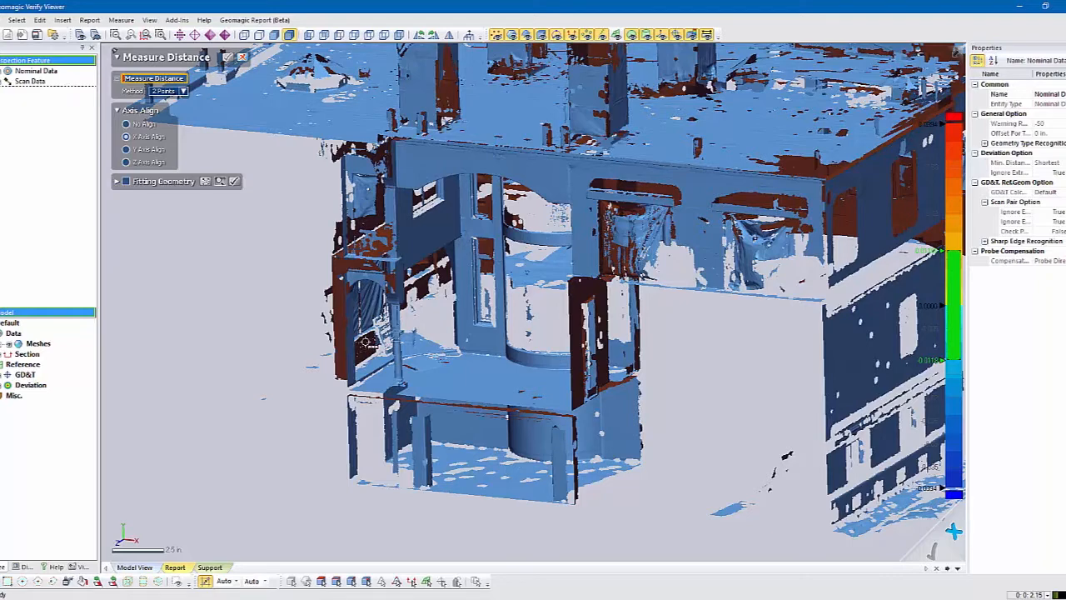
{"action": "mouse_move", "coordinate": [562, 375]}
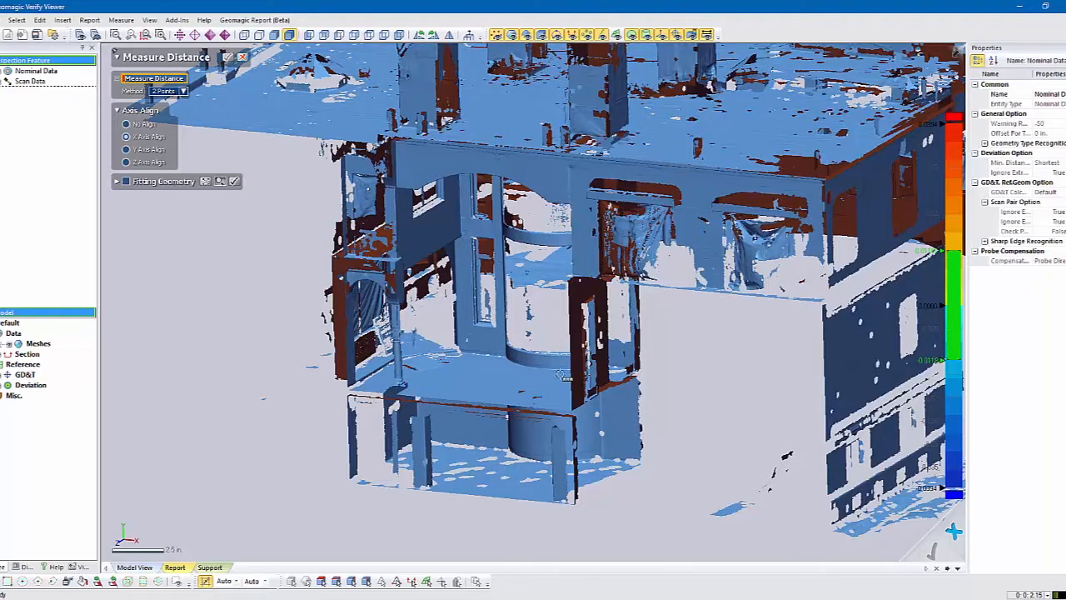
{"action": "mouse_move", "coordinate": [583, 371]}
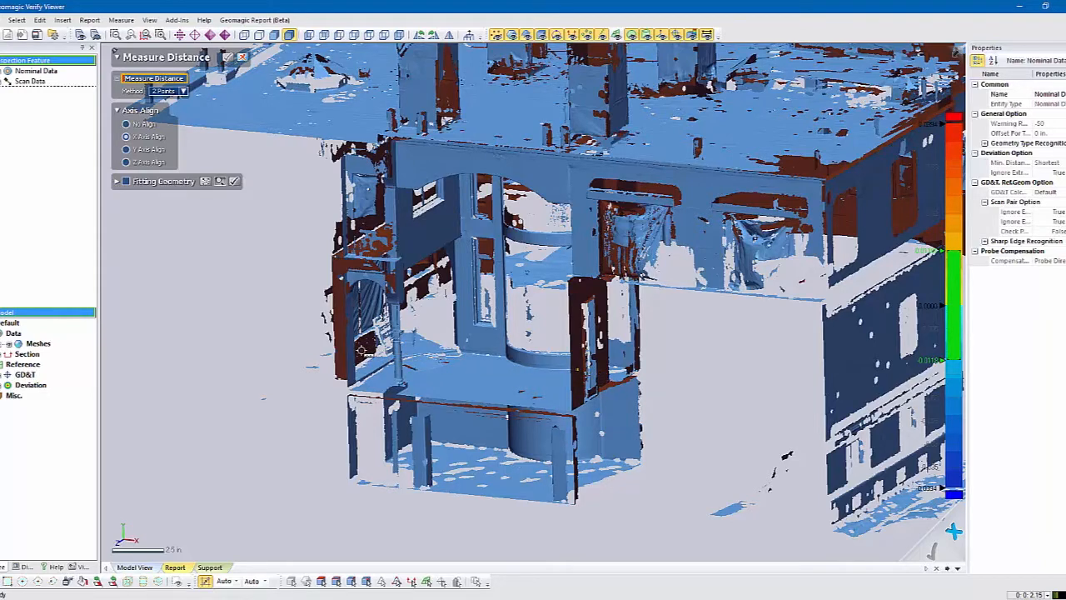
Set Axis Align to No Align and place the first distance point on the left wall.
{"action": "left_click", "coordinate": [596, 380]}
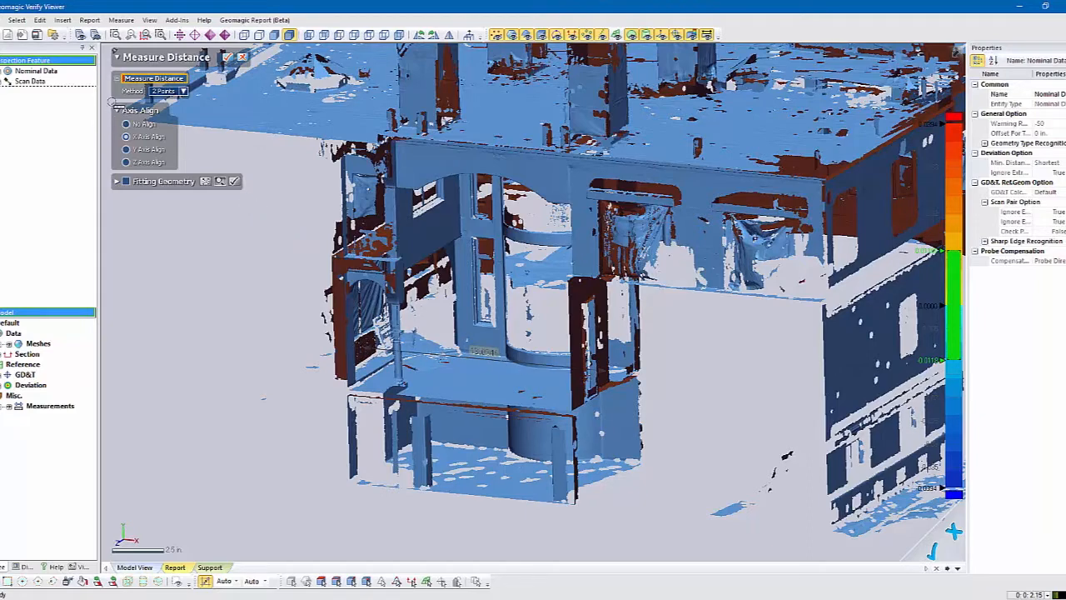
{"action": "left_click", "coordinate": [126, 123]}
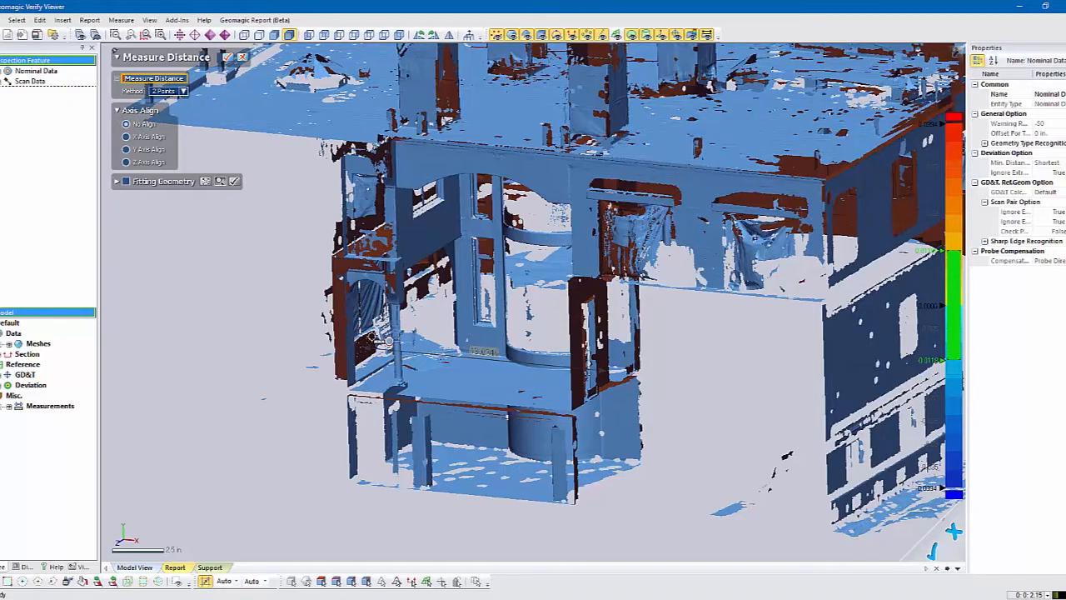
{"action": "left_click", "coordinate": [574, 324]}
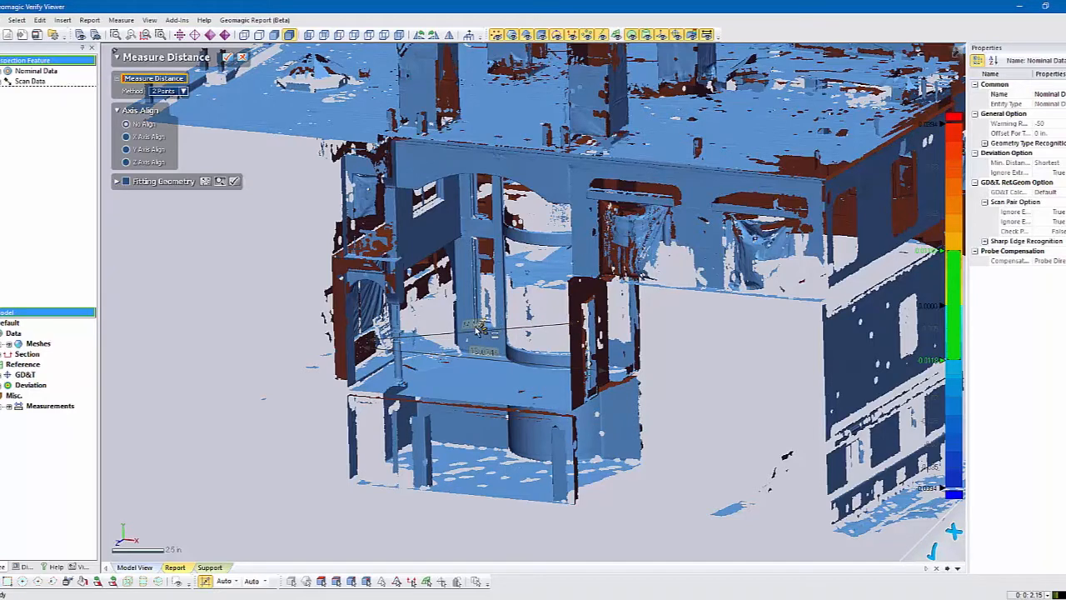
{"action": "mouse_move", "coordinate": [454, 365]}
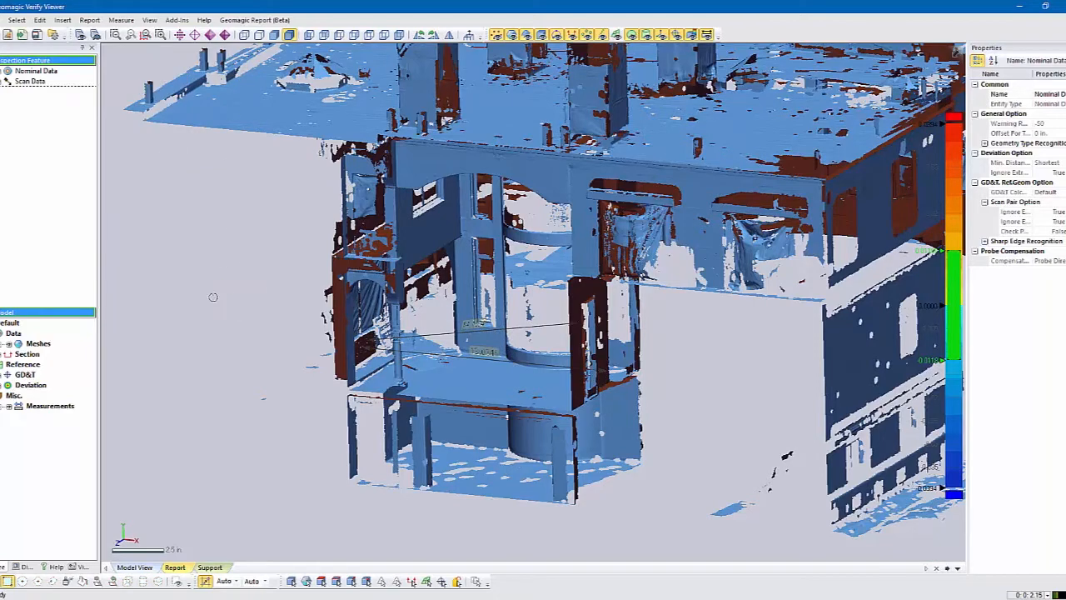
{"action": "mouse_move", "coordinate": [21, 362]}
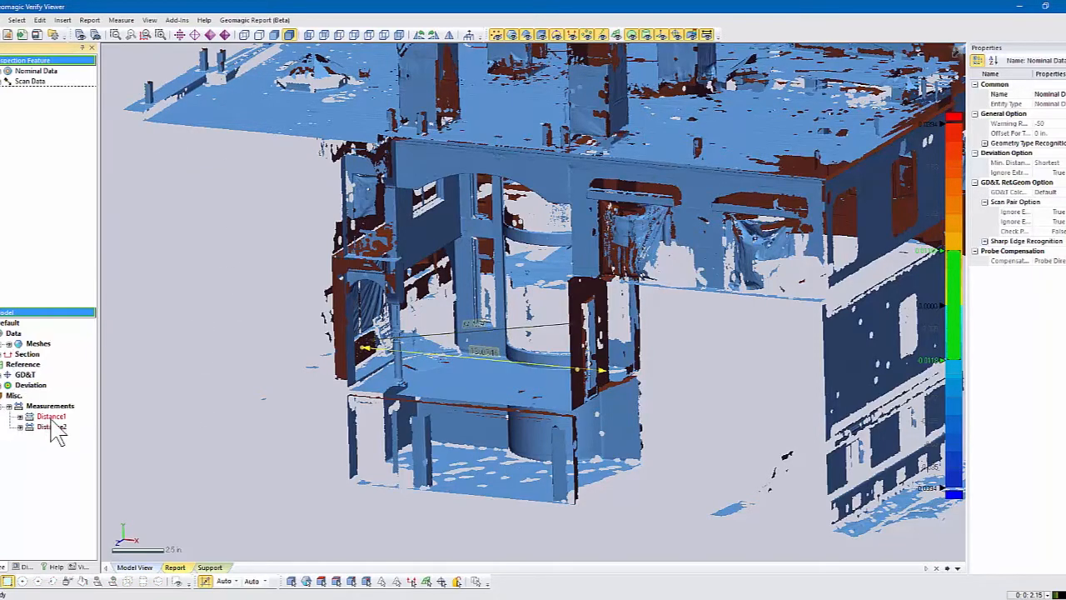
Select Distance2 in the Model tree and bring up its actions to delete it.
{"action": "left_click", "coordinate": [51, 426]}
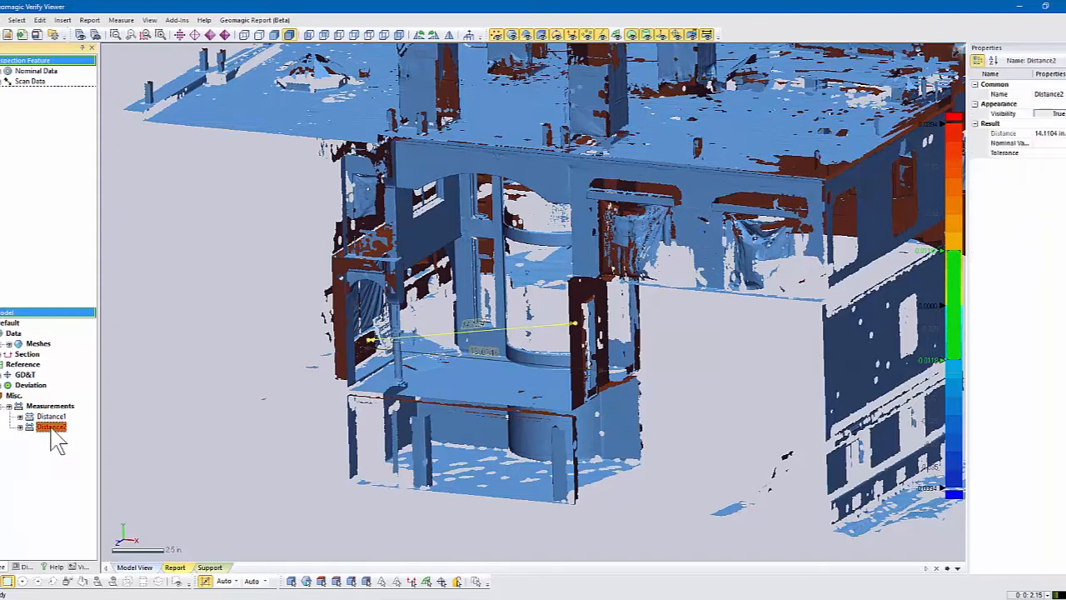
{"action": "right_click", "coordinate": [51, 426]}
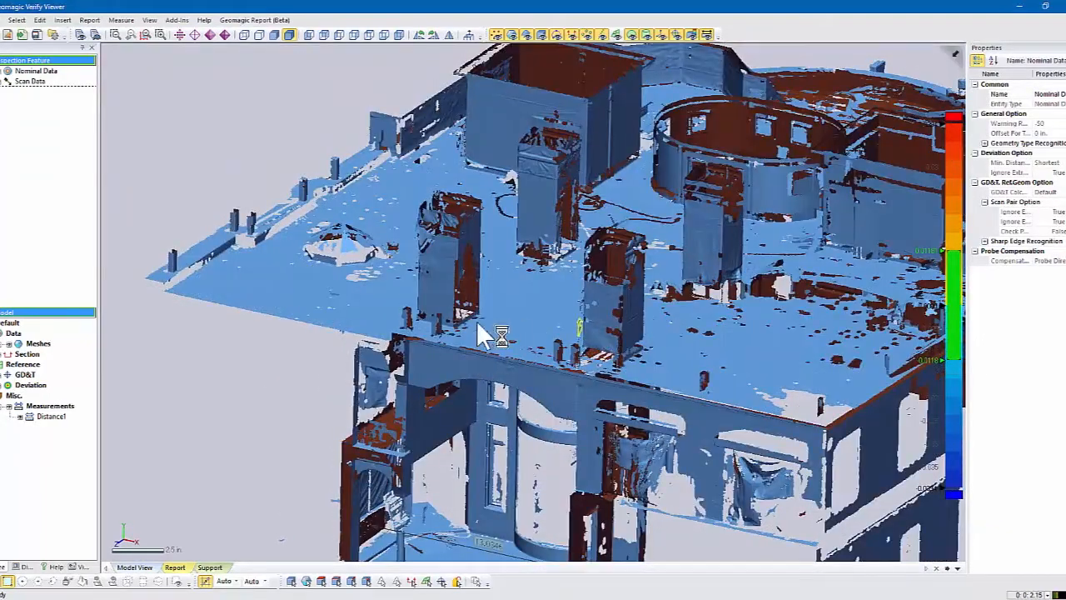
Zoom in on the low wall on the upper floor.
{"action": "left_click_drag", "start_coordinate": [500, 333], "coordinate": [533, 250]}
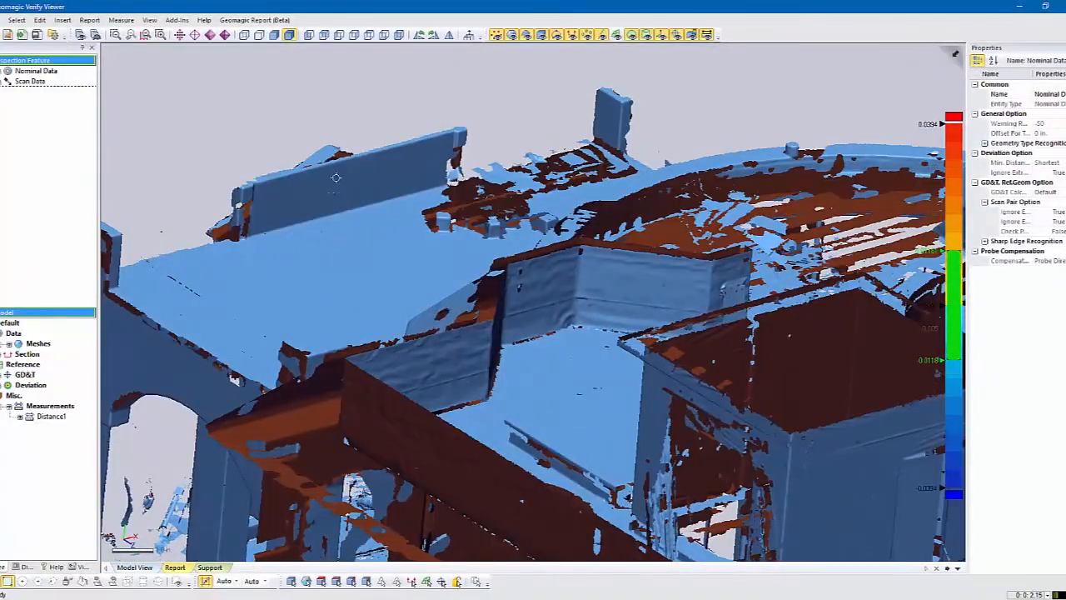
{"action": "mouse_move", "coordinate": [121, 20]}
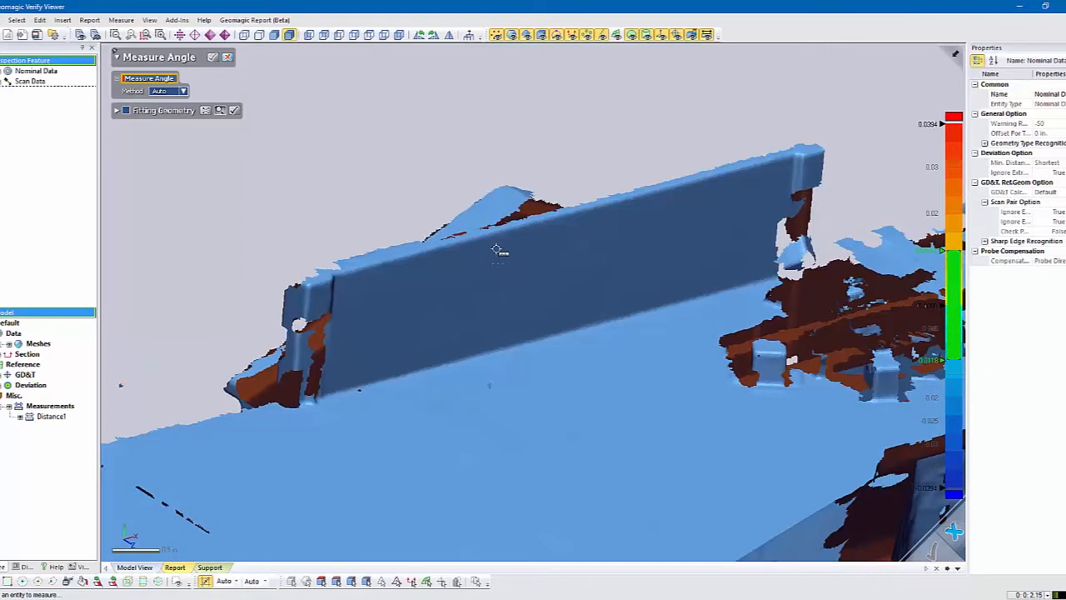
{"action": "mouse_move", "coordinate": [495, 264]}
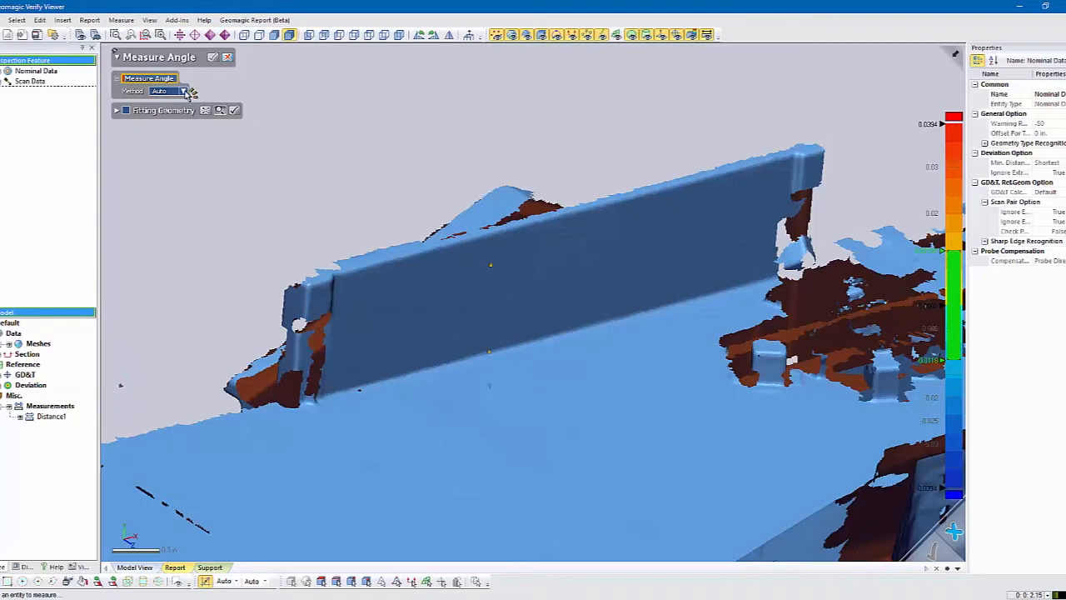
Set the angle measurement method to 3 Points.
{"action": "left_click", "coordinate": [183, 91]}
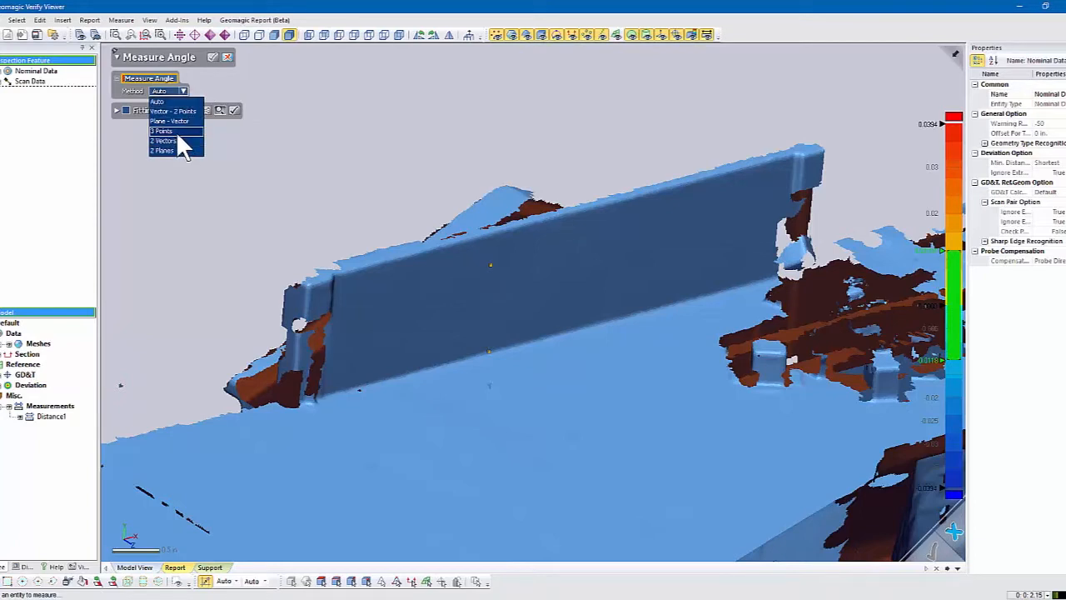
{"action": "left_click", "coordinate": [162, 130]}
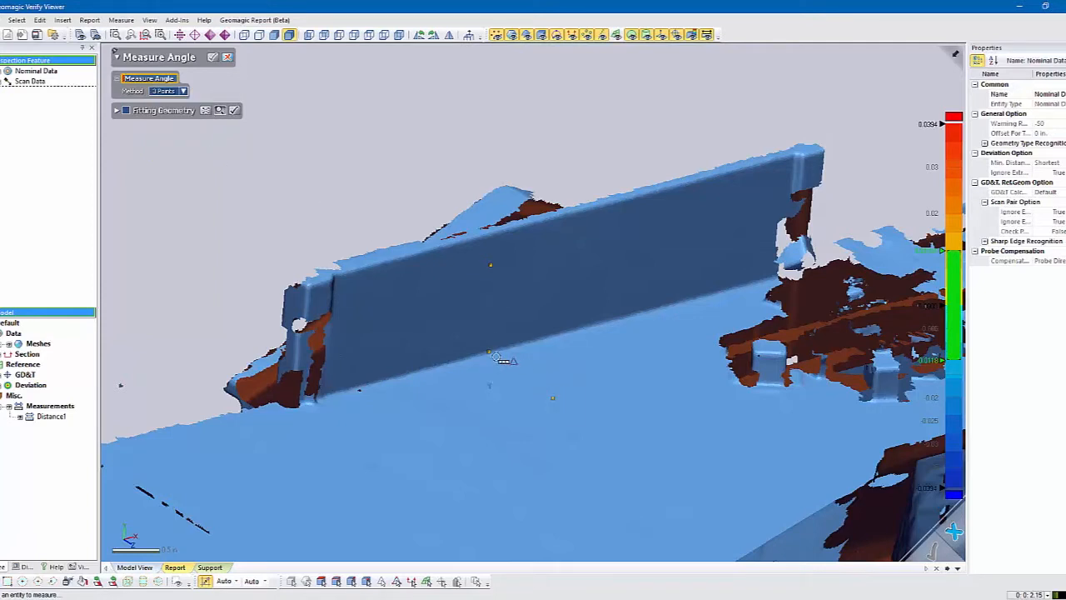
{"action": "mouse_move", "coordinate": [490, 279]}
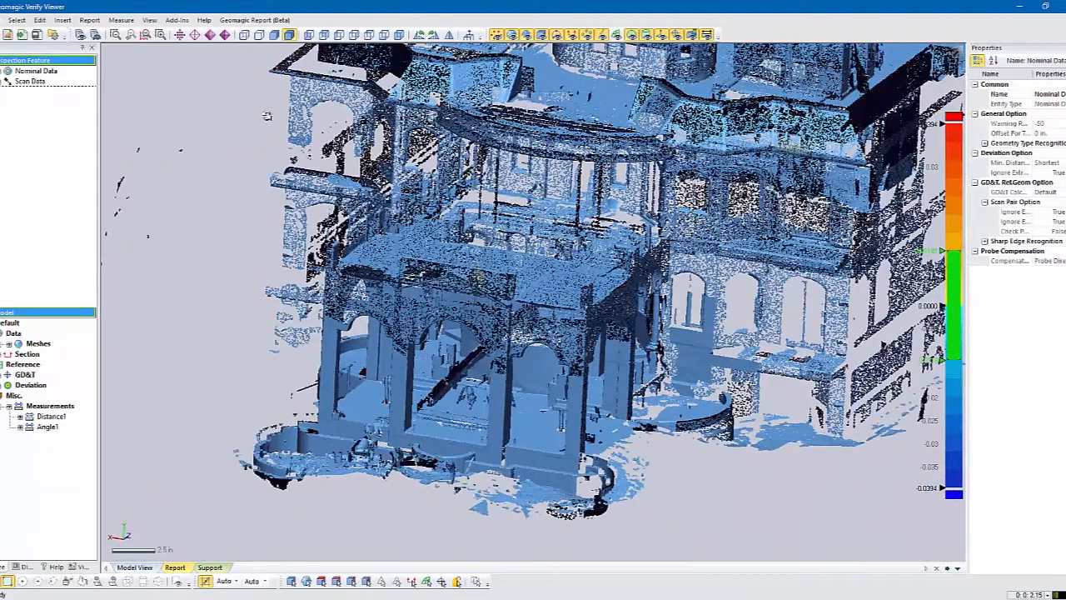
Show the Measure menu's list of measurement tools.
{"action": "left_click", "coordinate": [121, 20]}
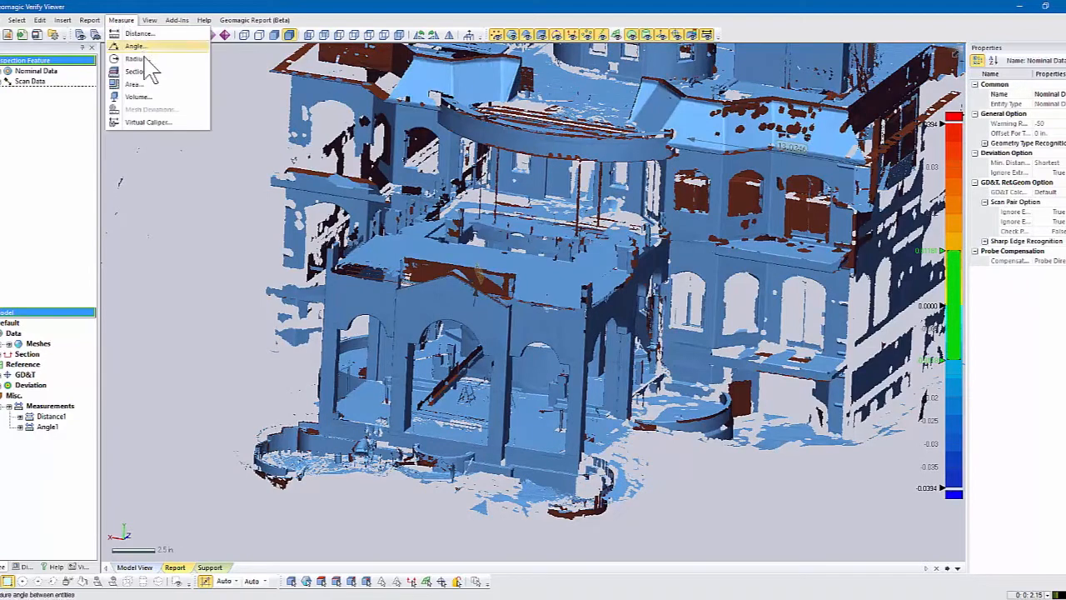
{"action": "mouse_move", "coordinate": [149, 59]}
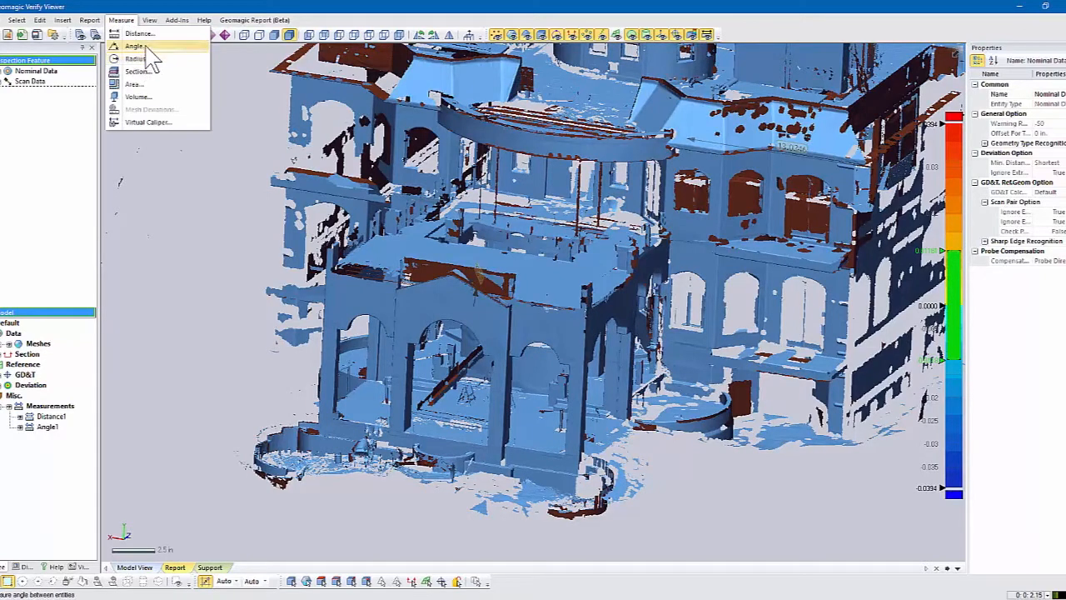
{"action": "mouse_move", "coordinate": [149, 123]}
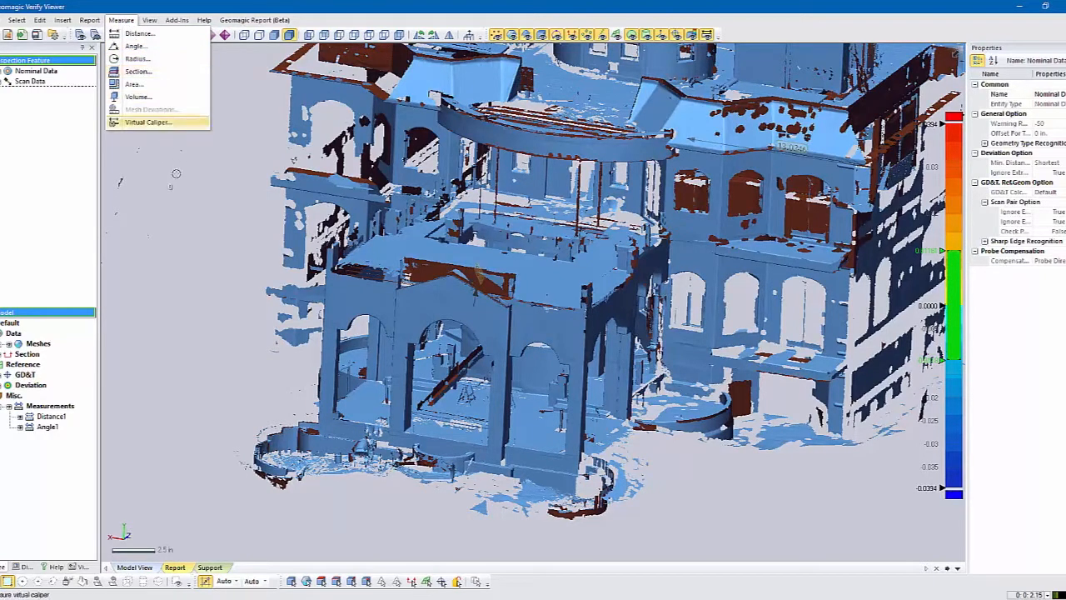
{"action": "mouse_move", "coordinate": [165, 237]}
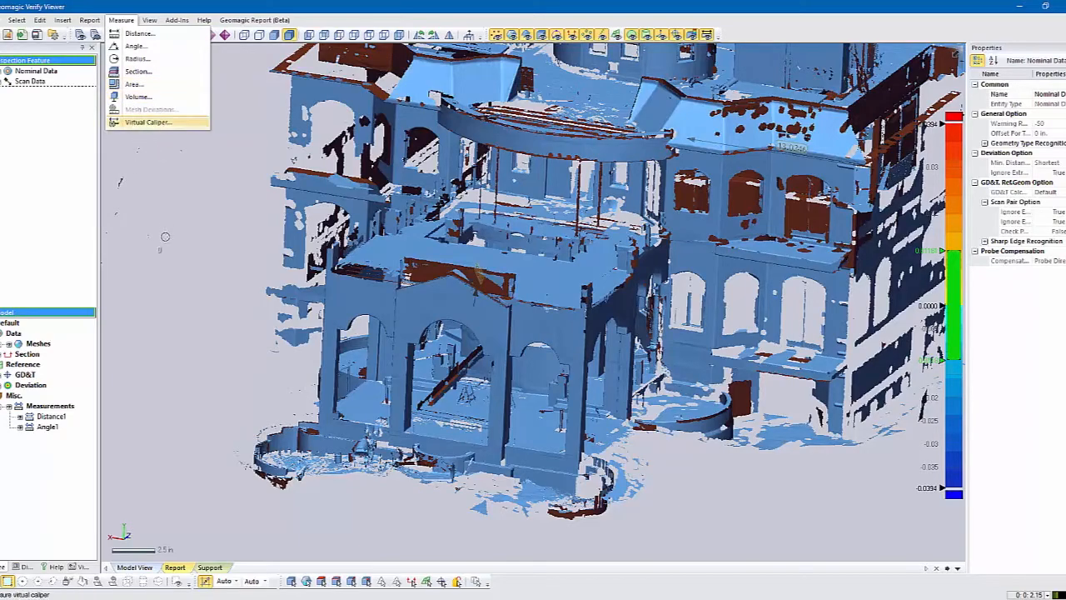